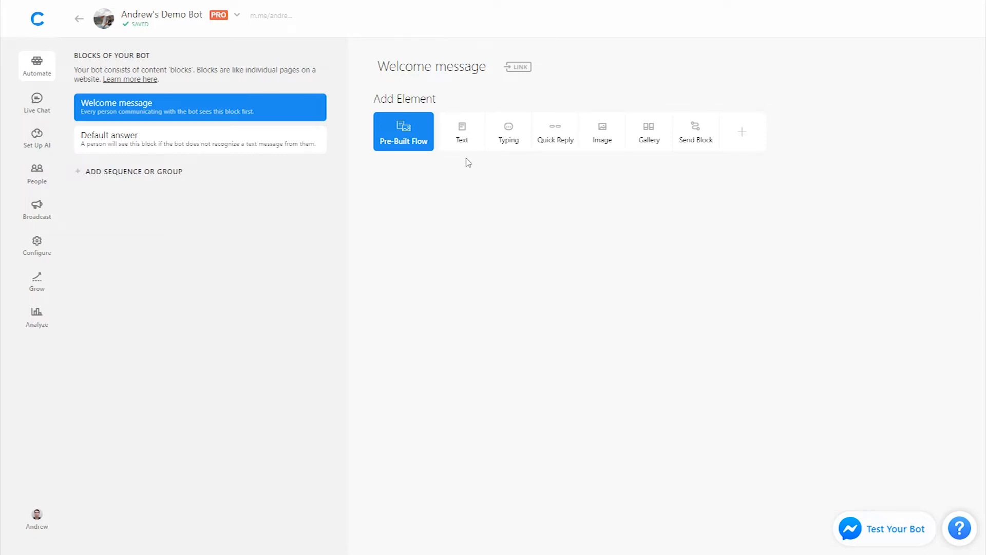
mouse_move(462, 133)
type("Hey")
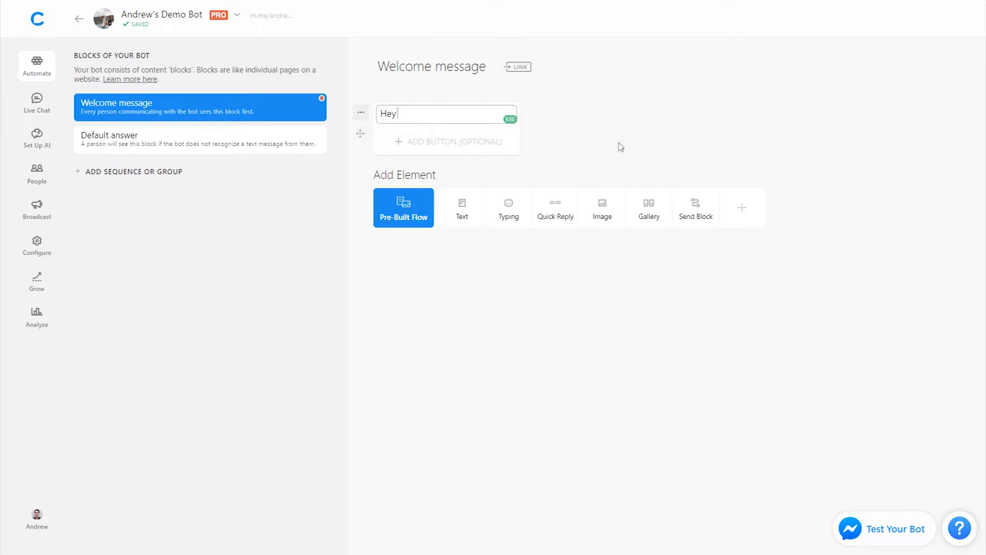
Step: Write the '{first name}, would...' subscribe prompt and save Yes/No replies to the 'subscribed' attribute
type("{first name}, would you like to subscribe?")
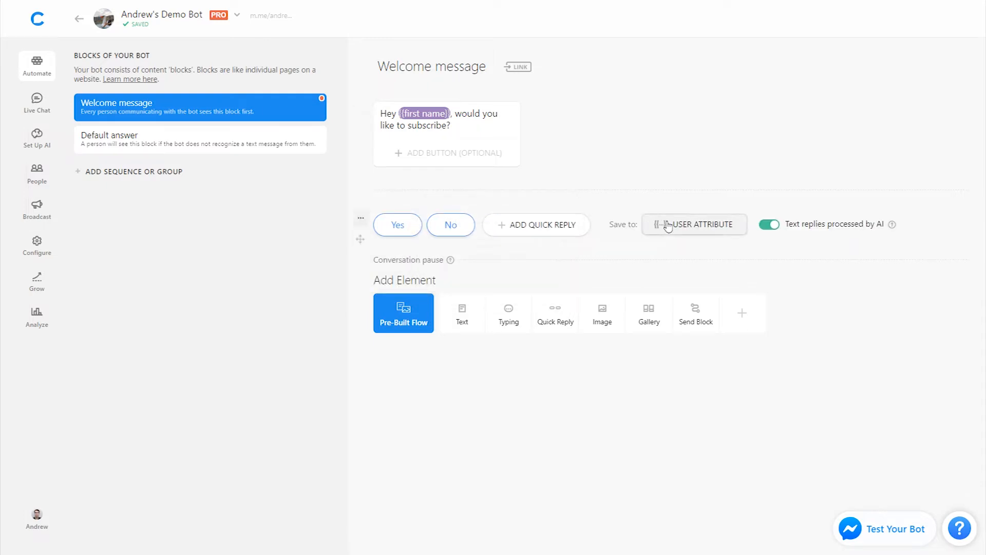
left_click(694, 224)
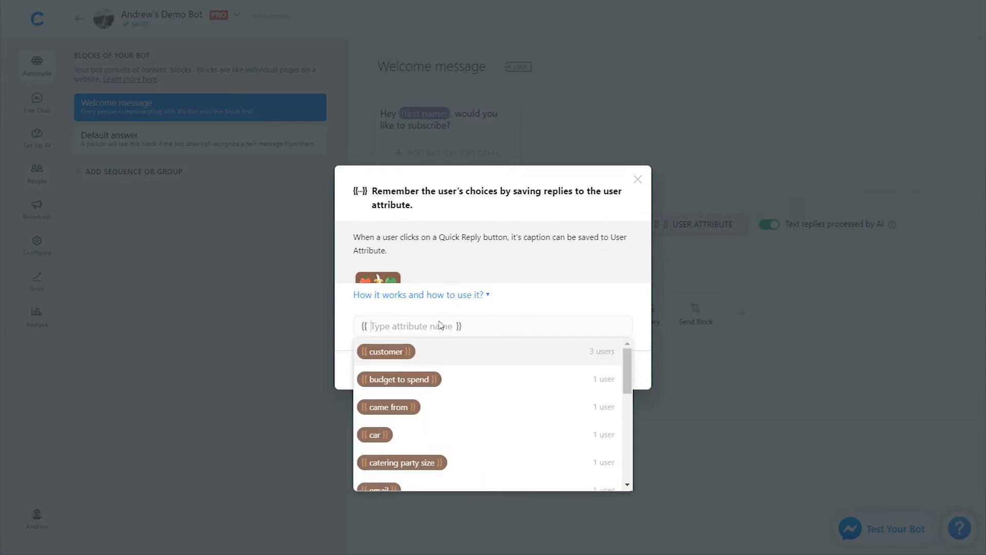
type("subscribed")
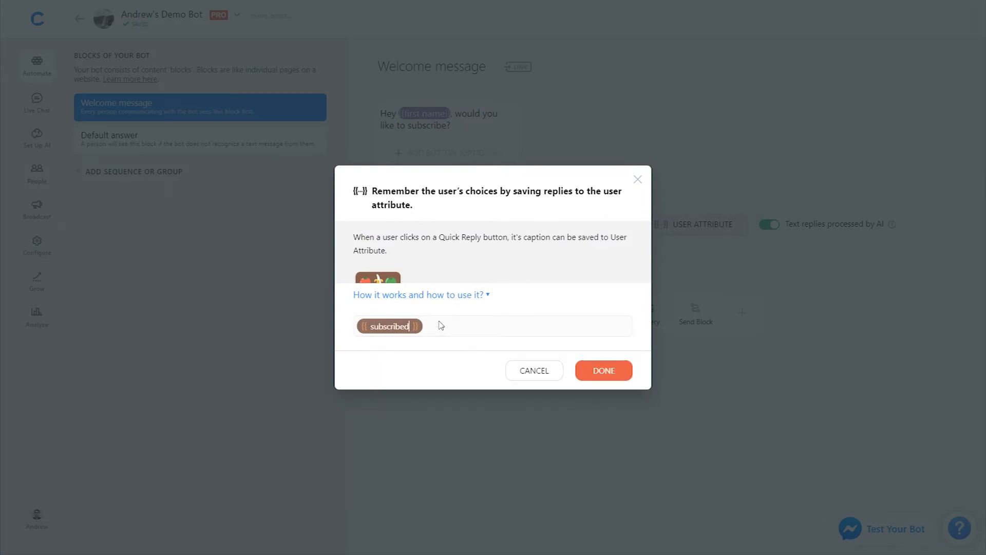
left_click(602, 370)
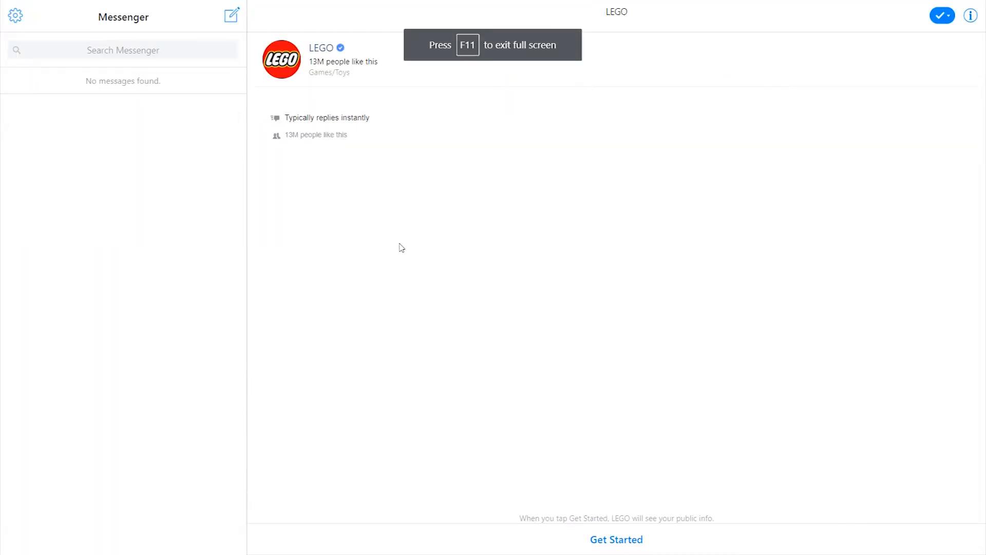
Step: Get Started with the LEGO bot so Ralph greets you and asks your region
left_click(616, 539)
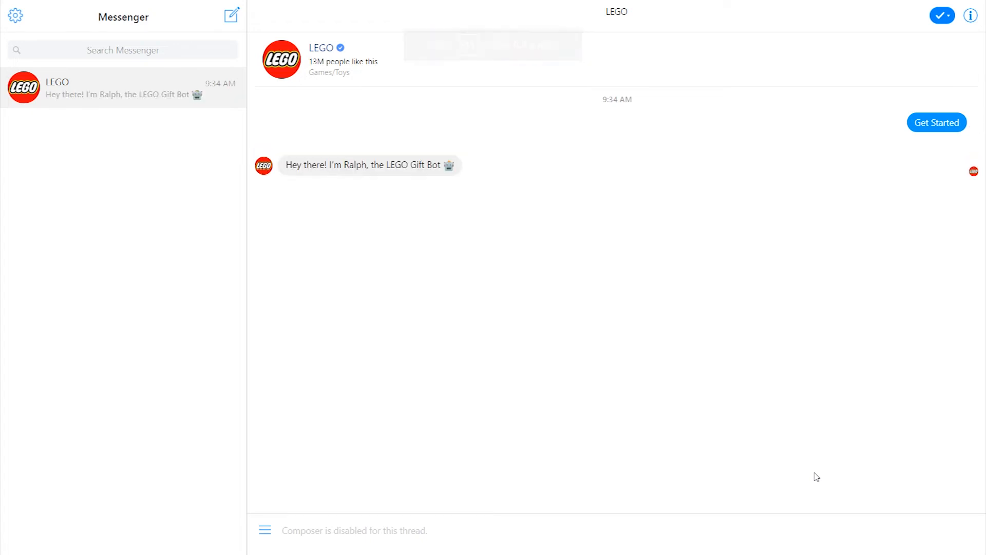
left_click(938, 122)
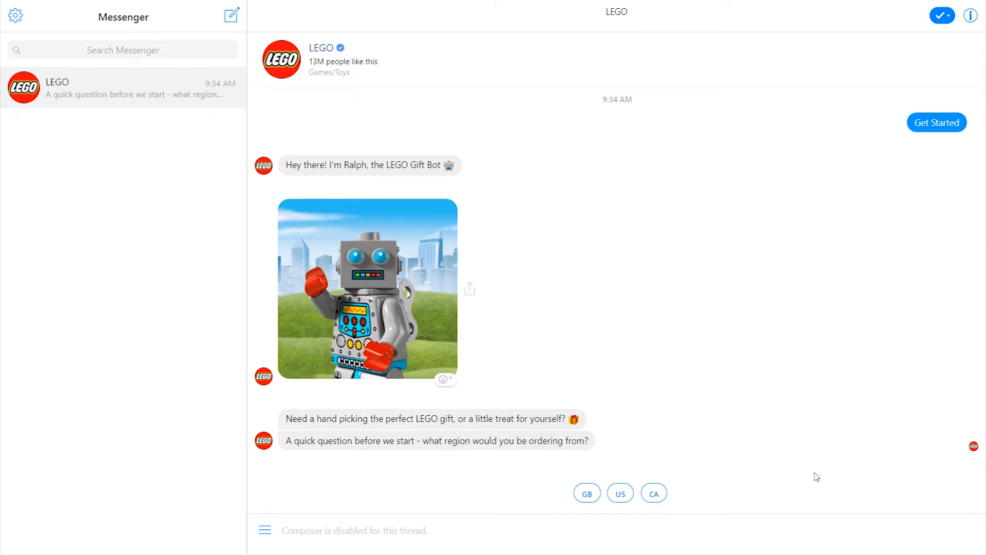
mouse_move(817, 475)
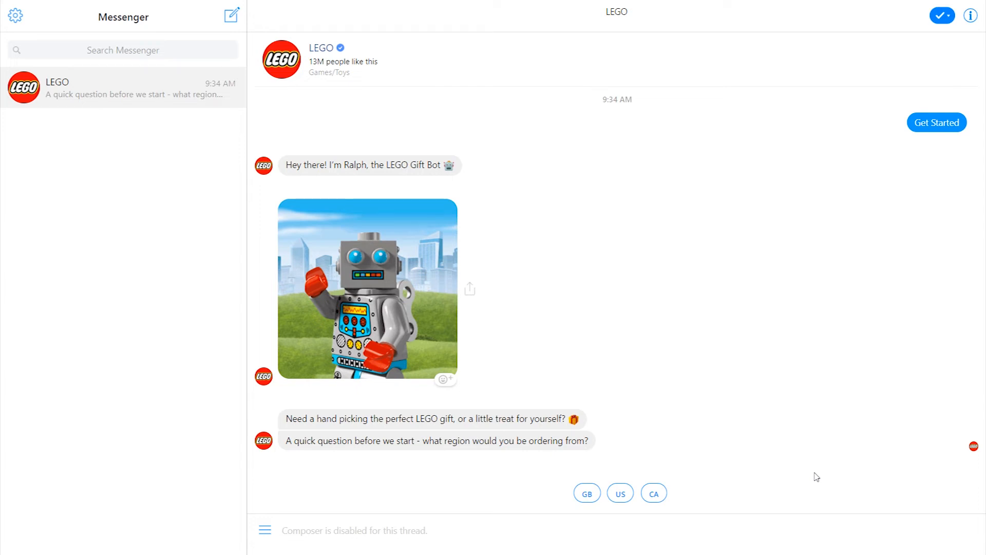
mouse_move(376, 526)
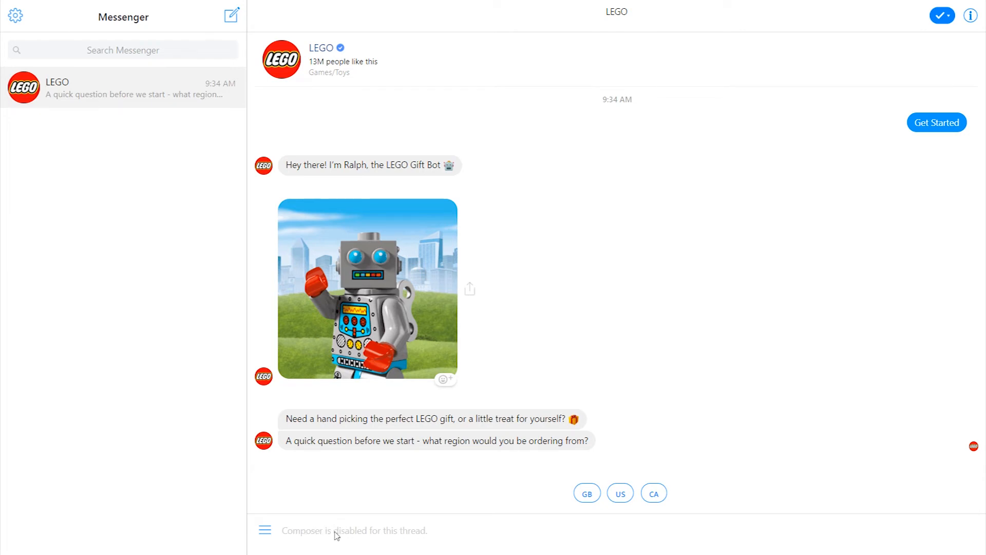
mouse_move(556, 452)
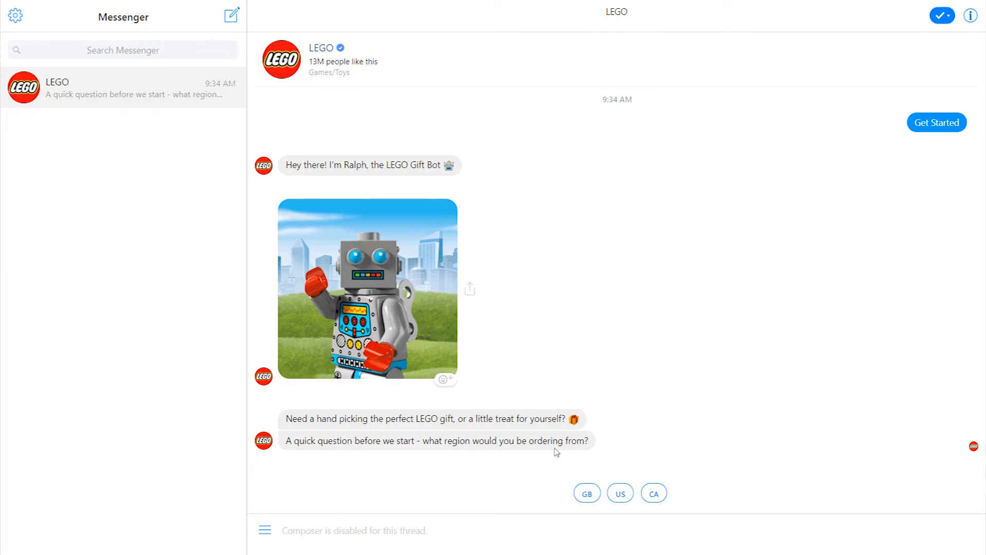
mouse_move(690, 424)
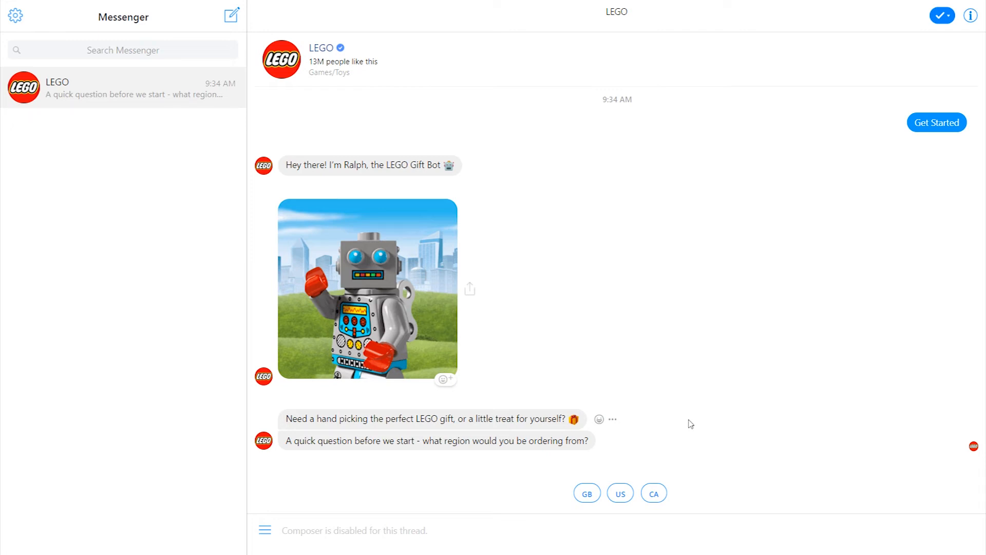
Step: Answer the region question with US so the bot asks the builder's age
left_click(621, 492)
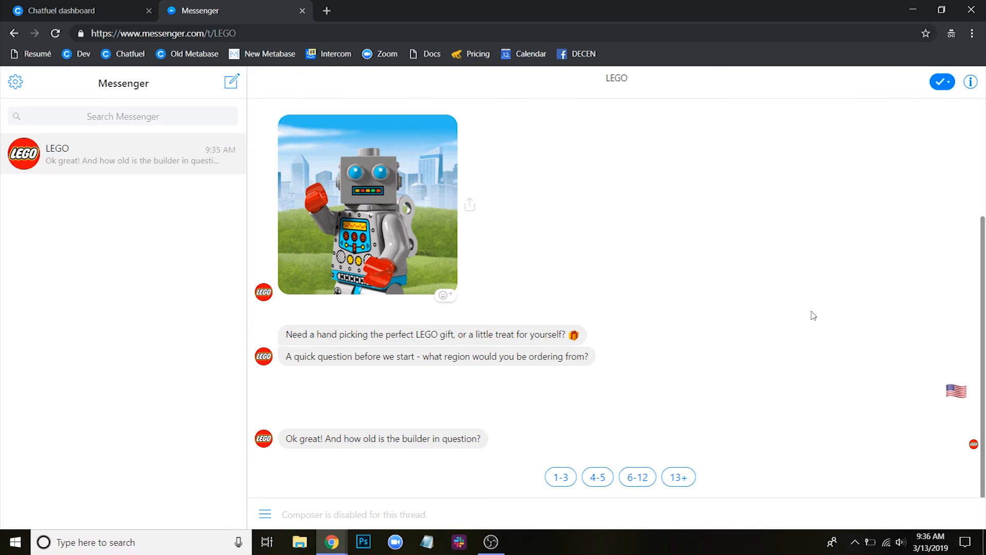
Step: Return to Chatfuel's Configure page full-screen and switch off Allow User Input for the persistent menu
left_click(75, 10)
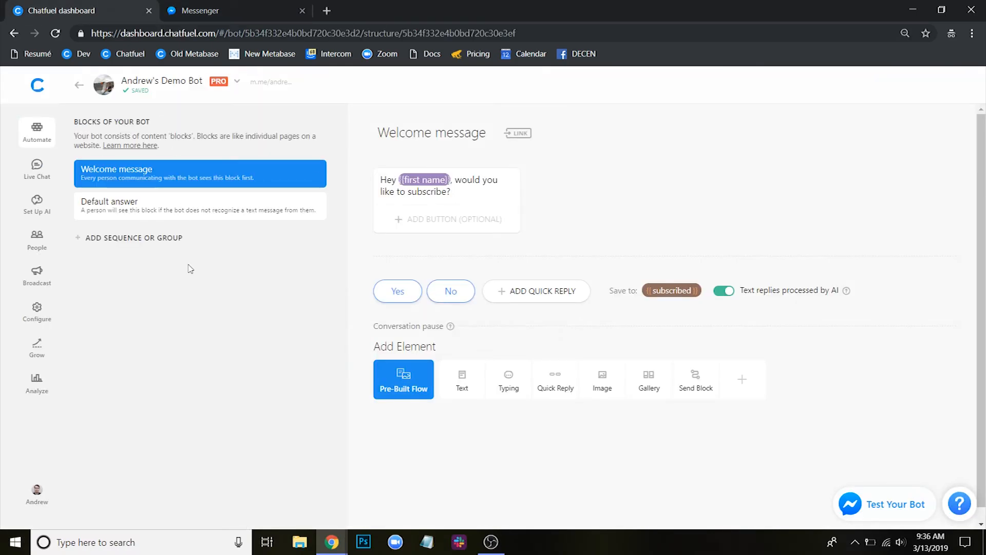
key("f11")
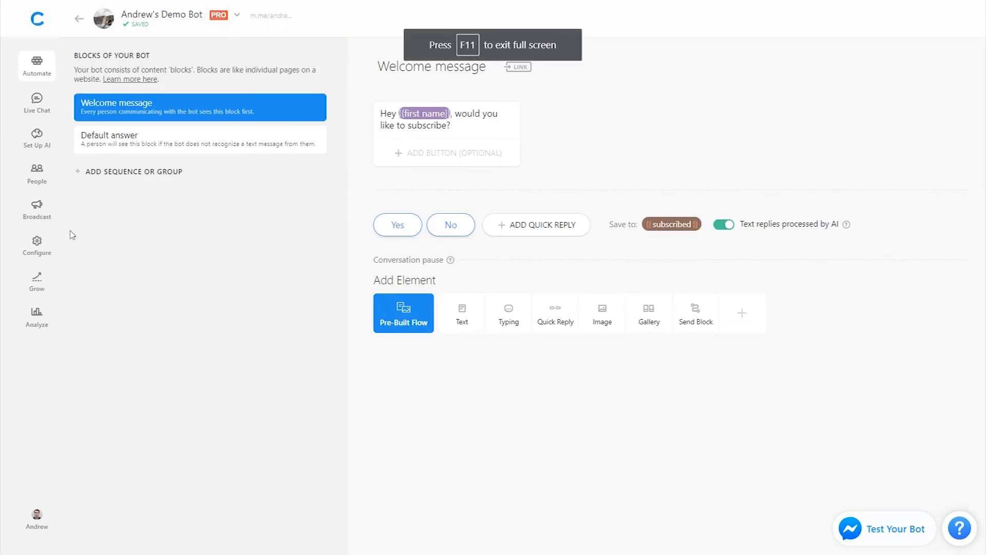
left_click(37, 245)
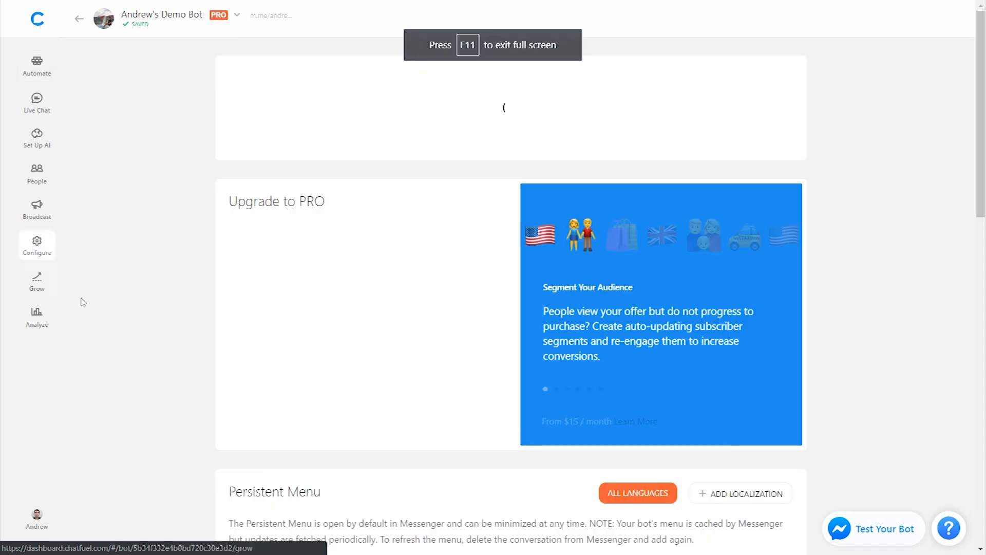
scroll("down", 3)
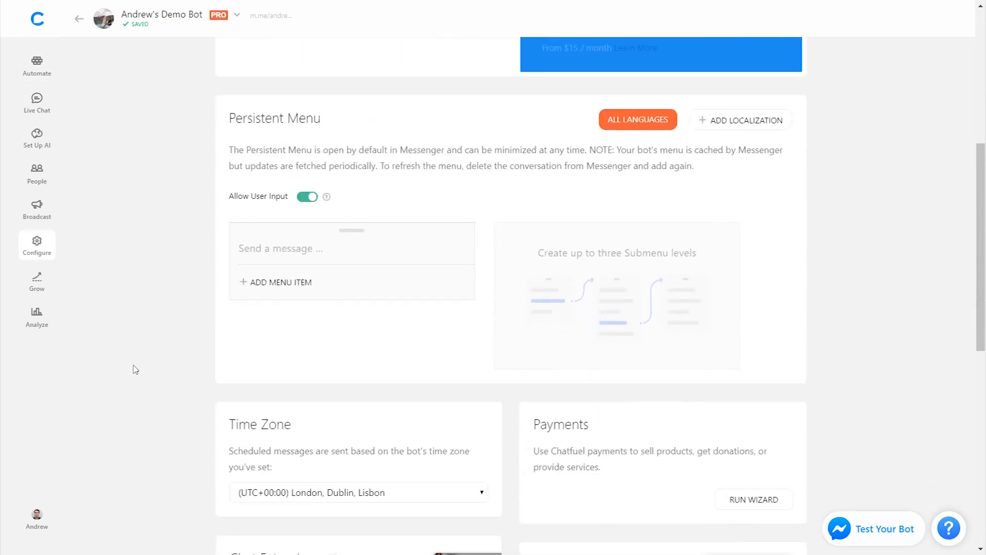
mouse_move(267, 166)
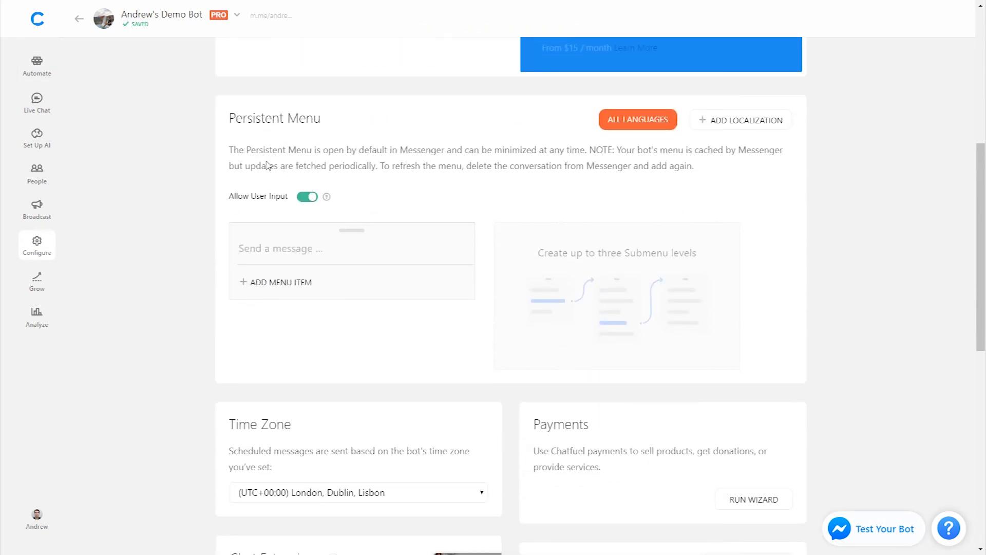
left_click(307, 196)
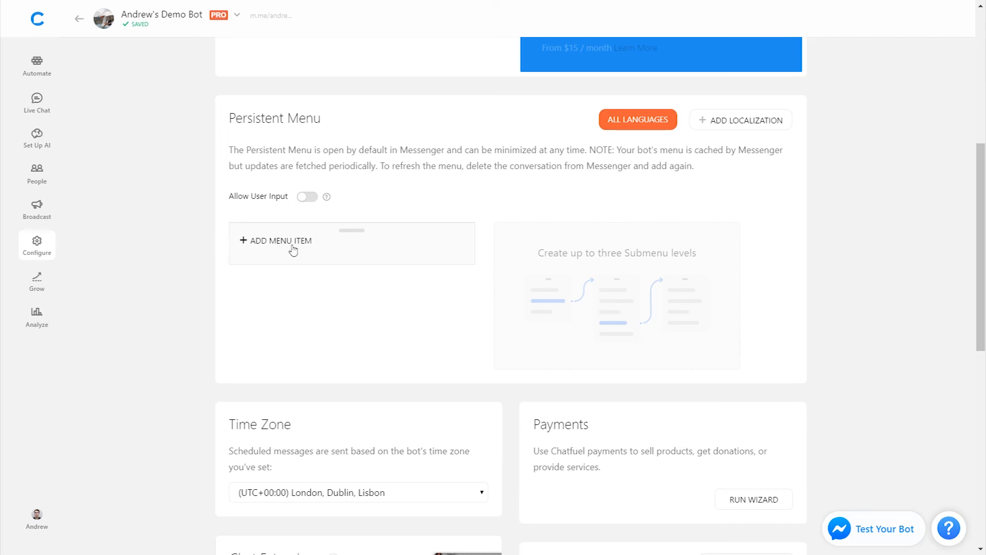
mouse_move(266, 252)
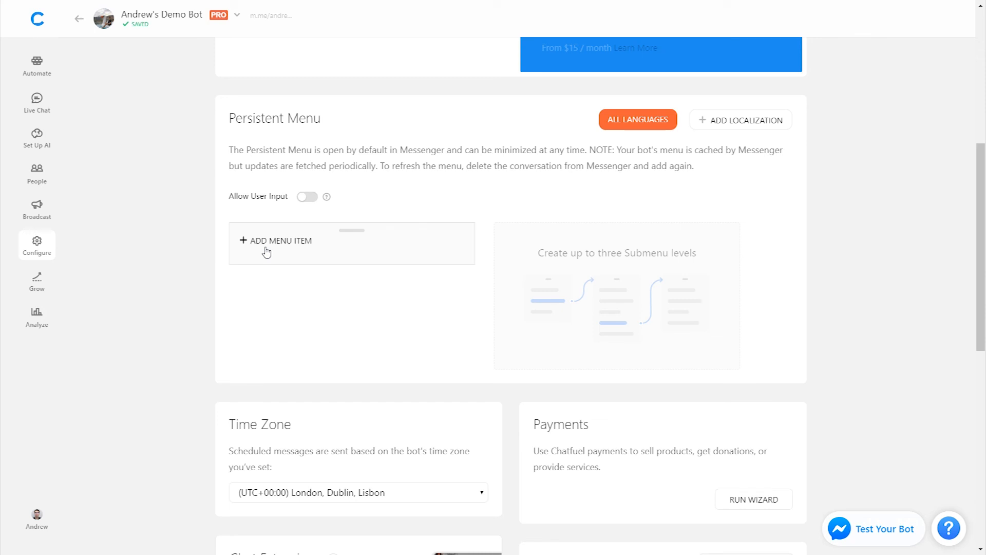
mouse_move(269, 248)
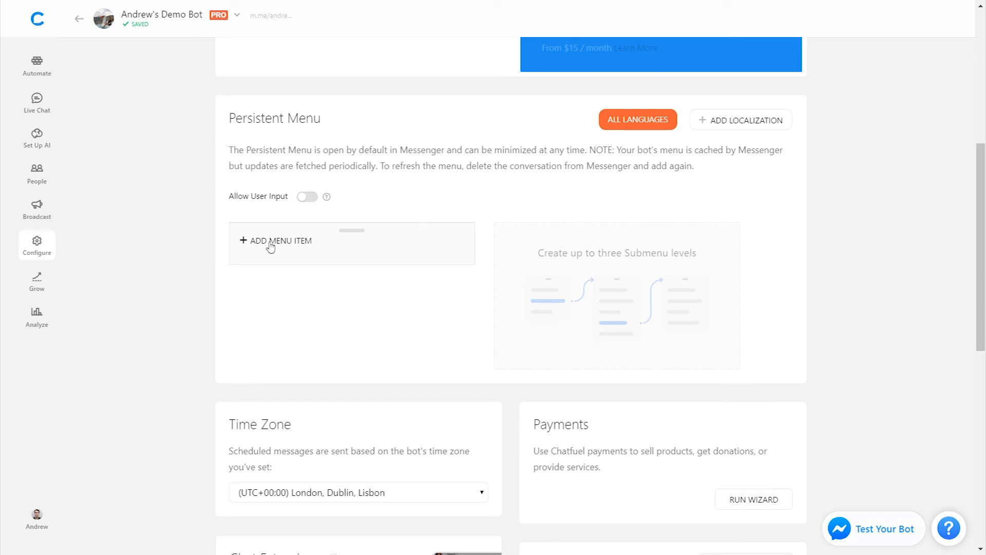
Step: Turn user input back on and link a 'Talk to a human' menu item to a new Live Chat block
left_click(308, 196)
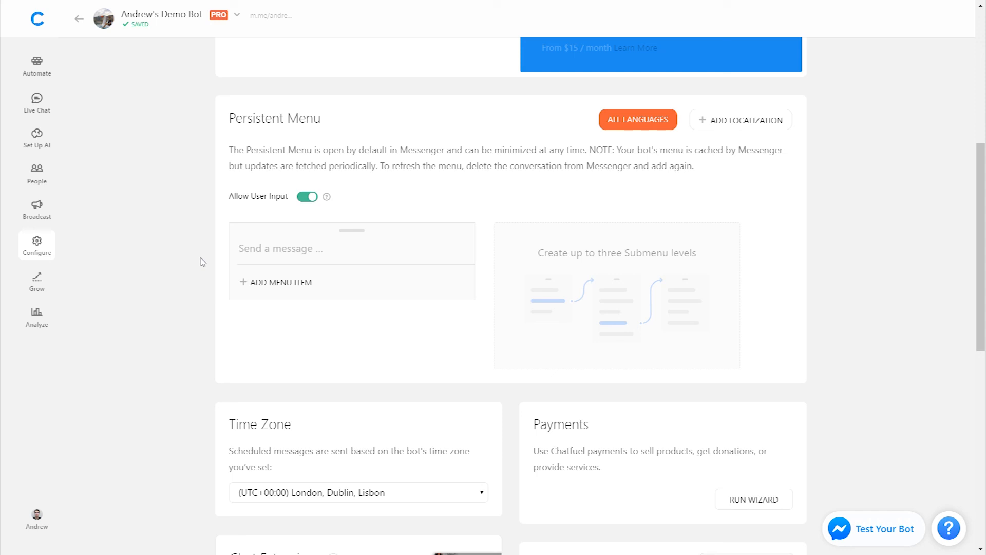
mouse_move(267, 283)
type("Talk to a human")
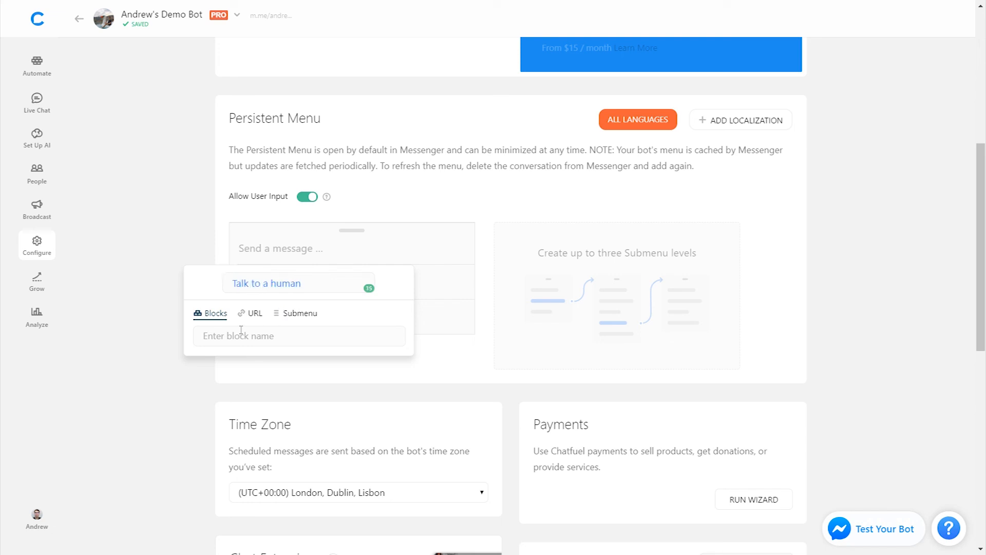
type("Live Chat")
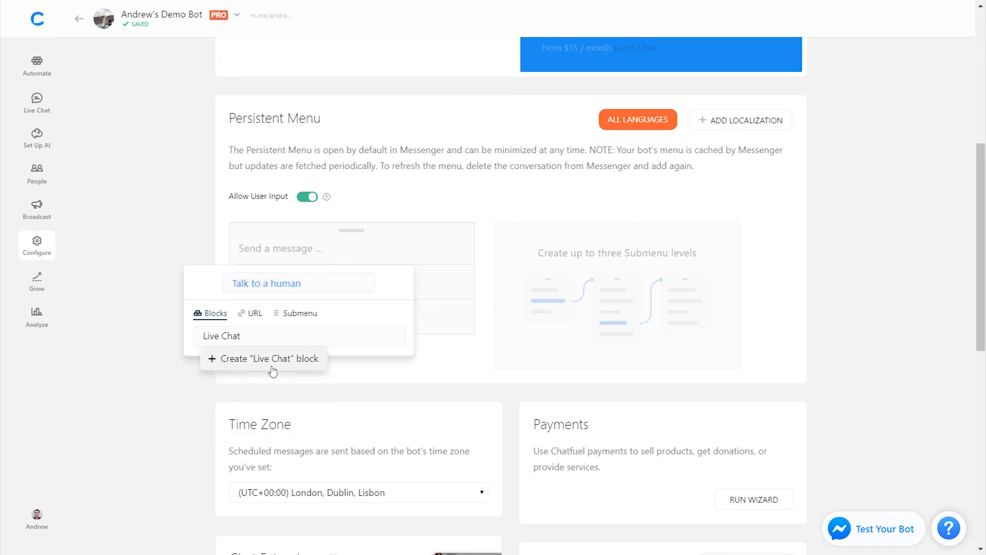
left_click(270, 358)
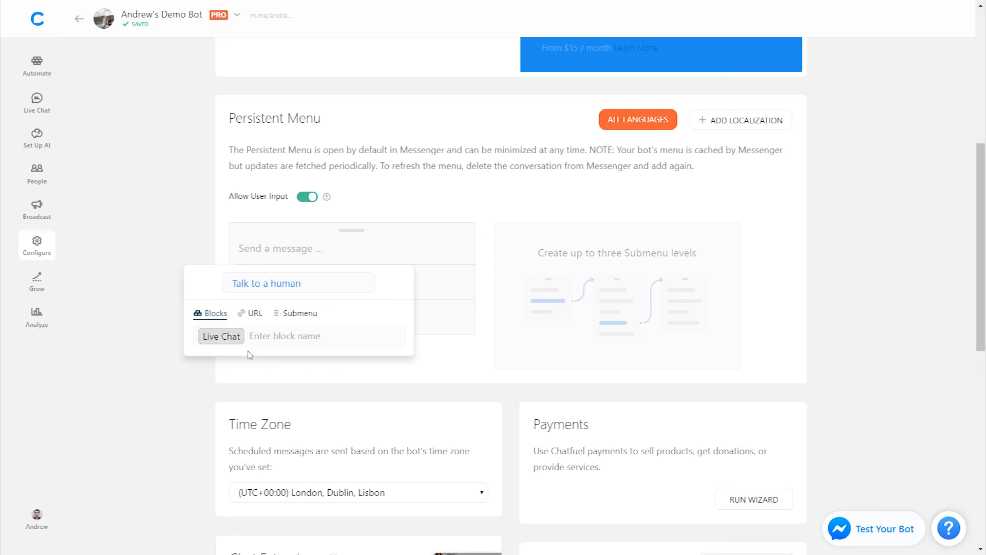
left_click(221, 335)
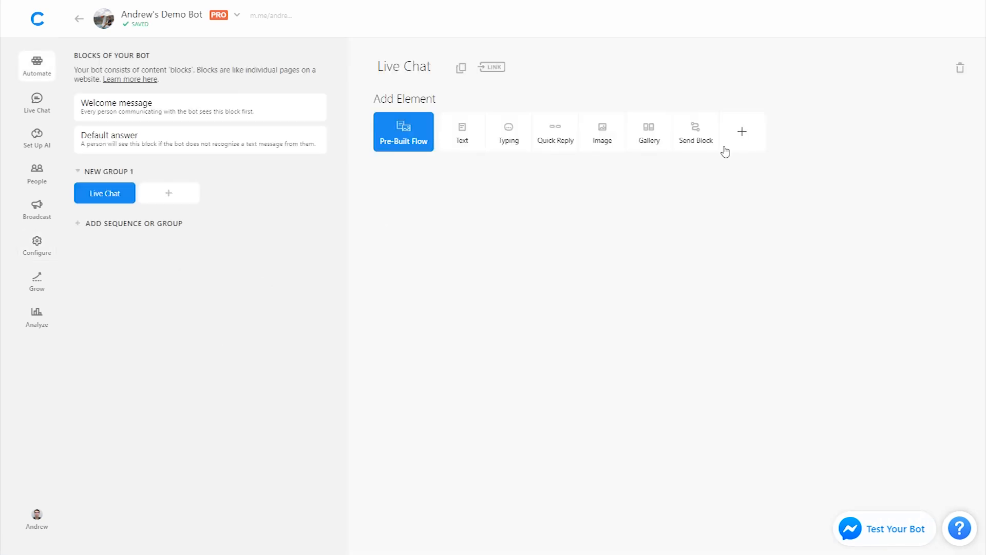
Step: Add the Live Chat plugin to the block with its start/stop messages and 12-hour timeout
left_click(403, 132)
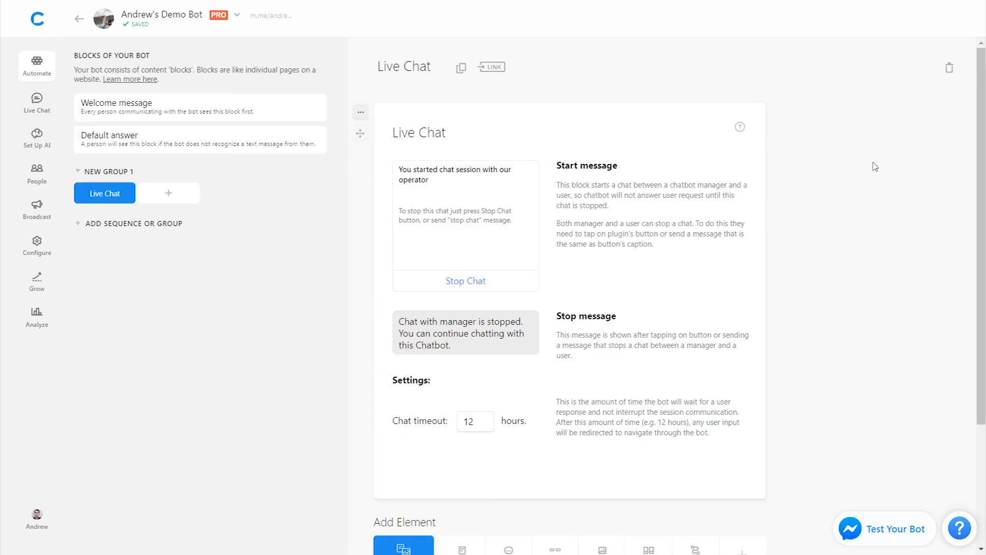
scroll("down", 3)
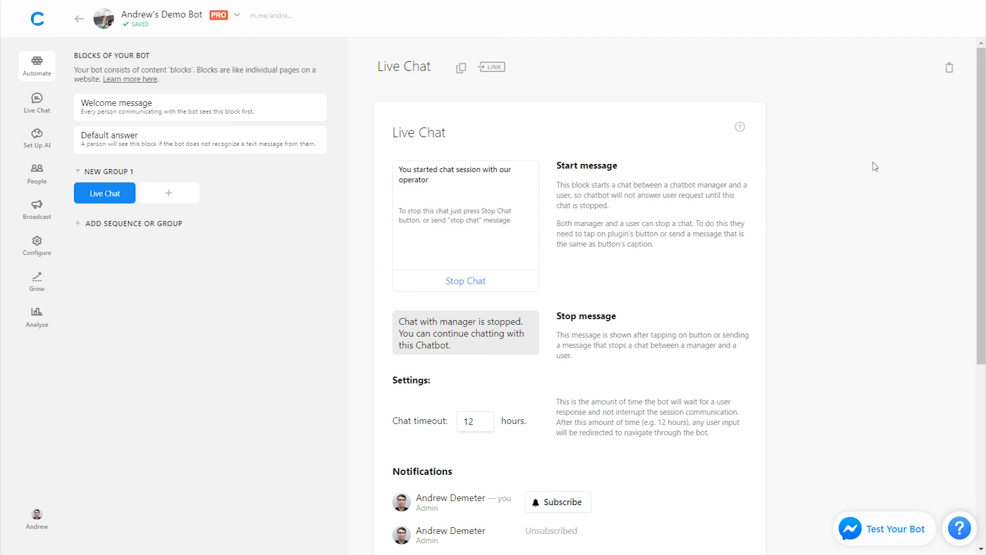